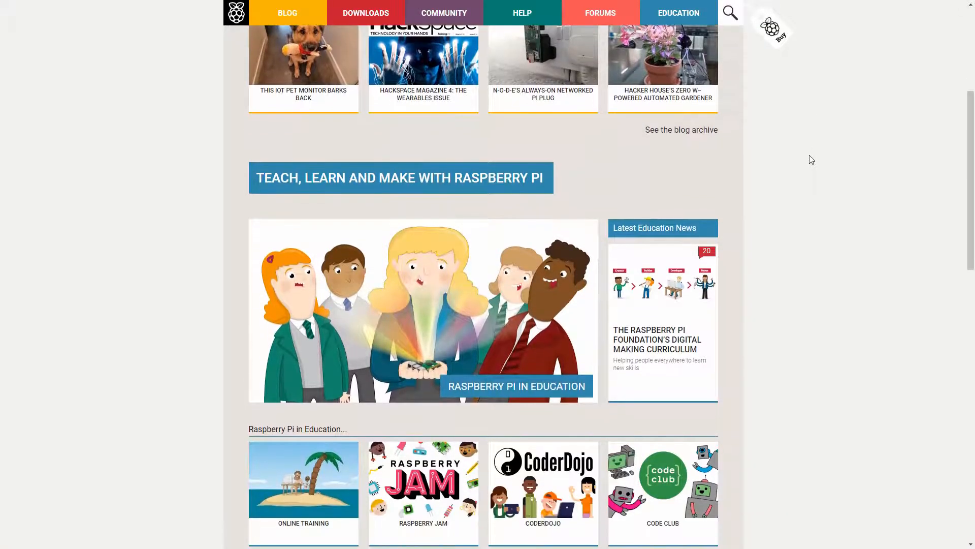
Scroll down the RetroPie Download page and download the Raspberry Pi 2/3 image
scroll(down, 3)
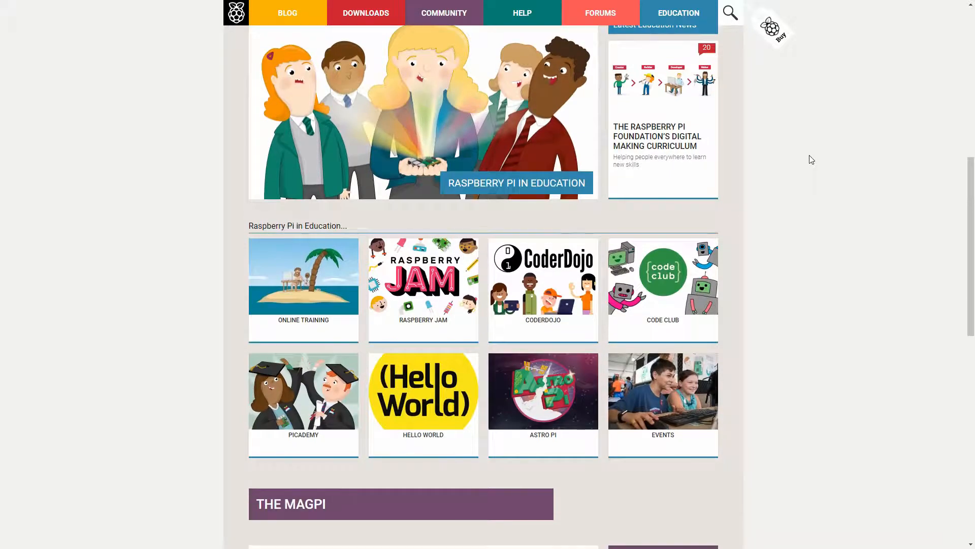
scroll(down, 3)
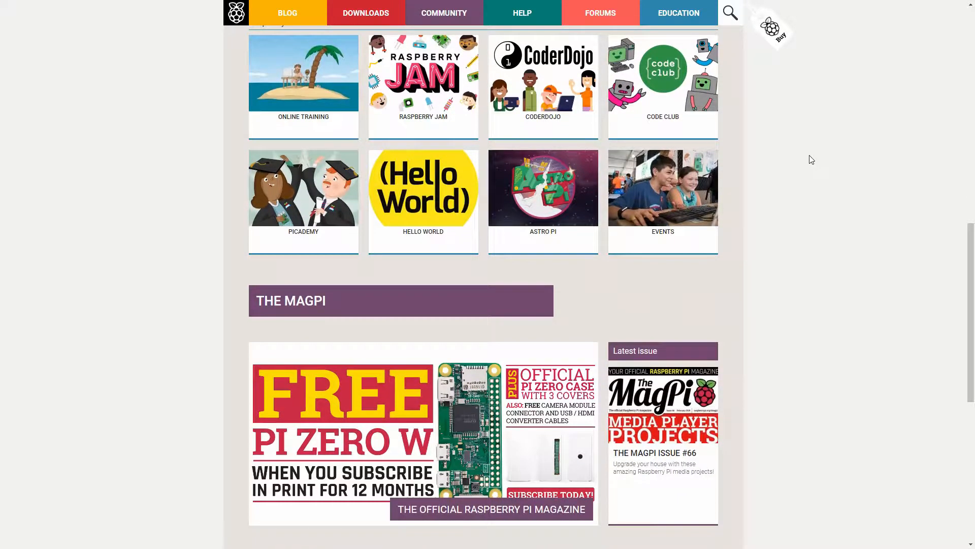
scroll(down, 3)
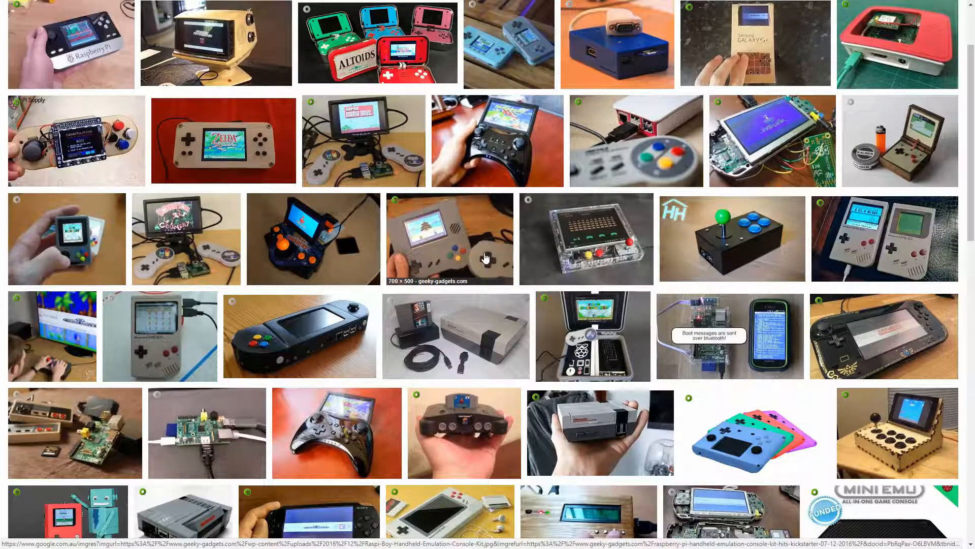
scroll(down, 3)
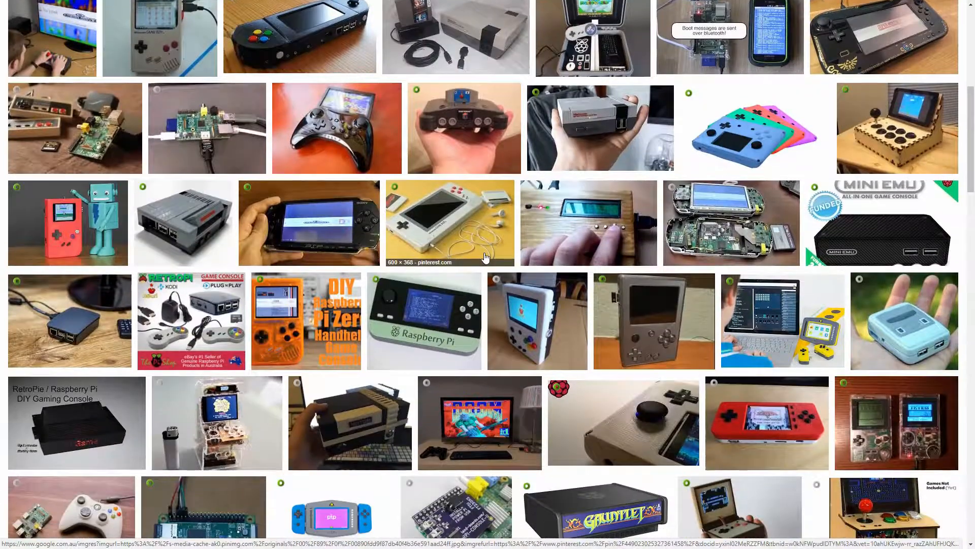
scroll(down, 3)
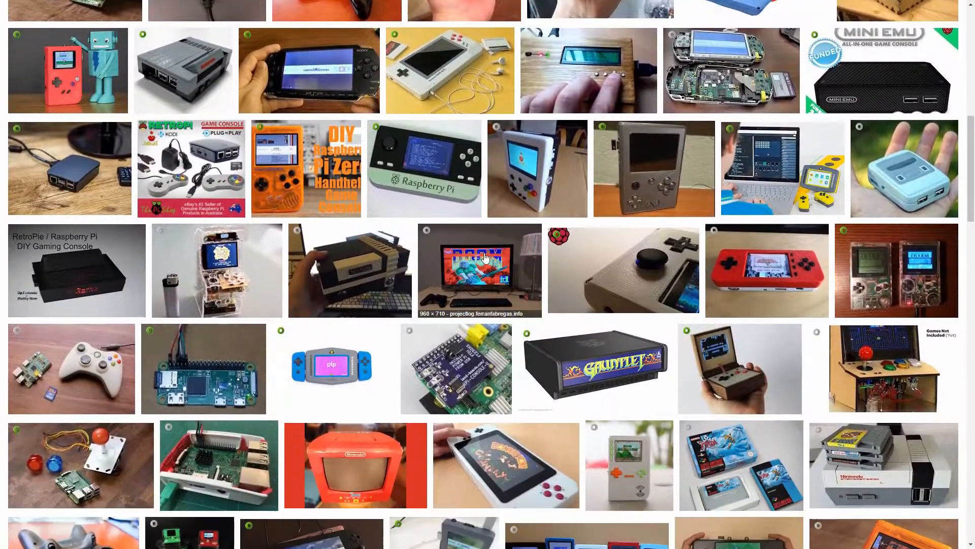
scroll(down, 3)
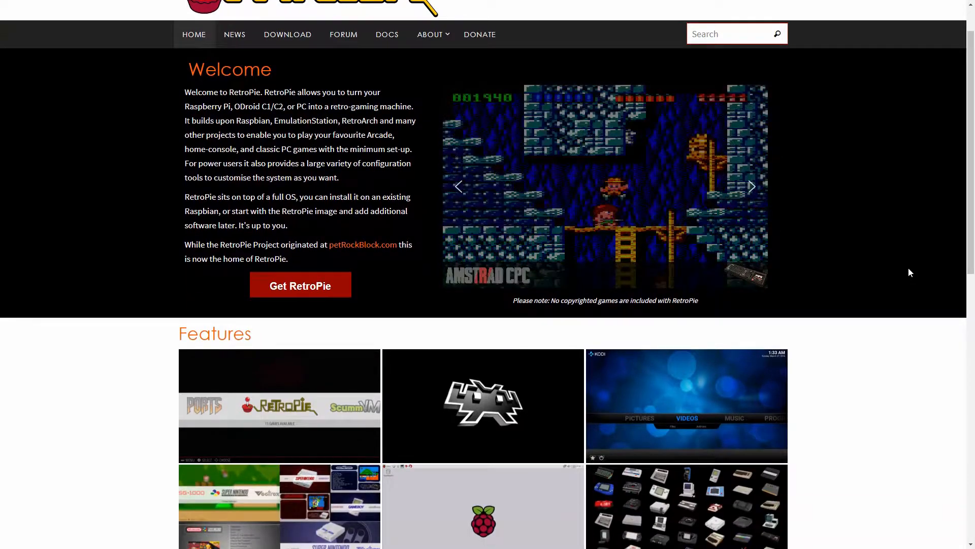
scroll(down, 3)
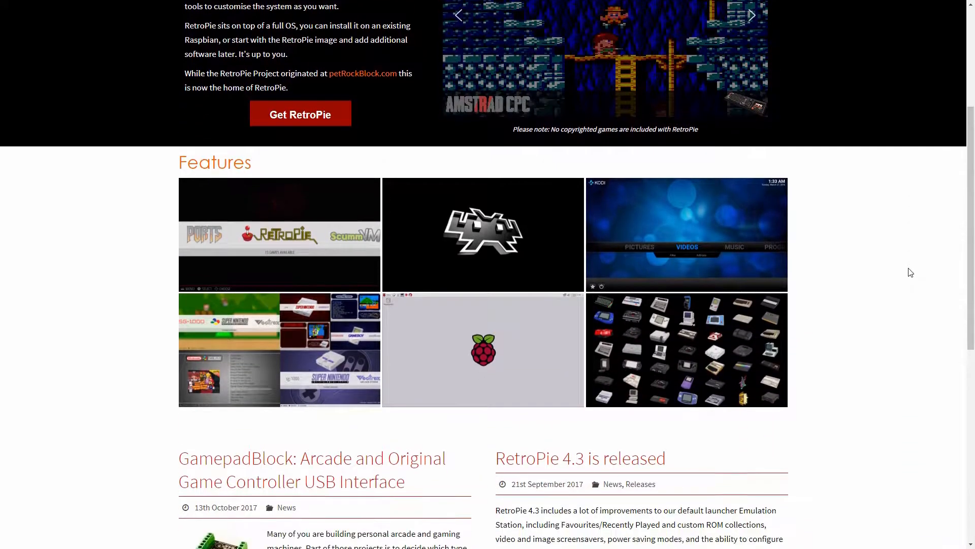
scroll(down, 3)
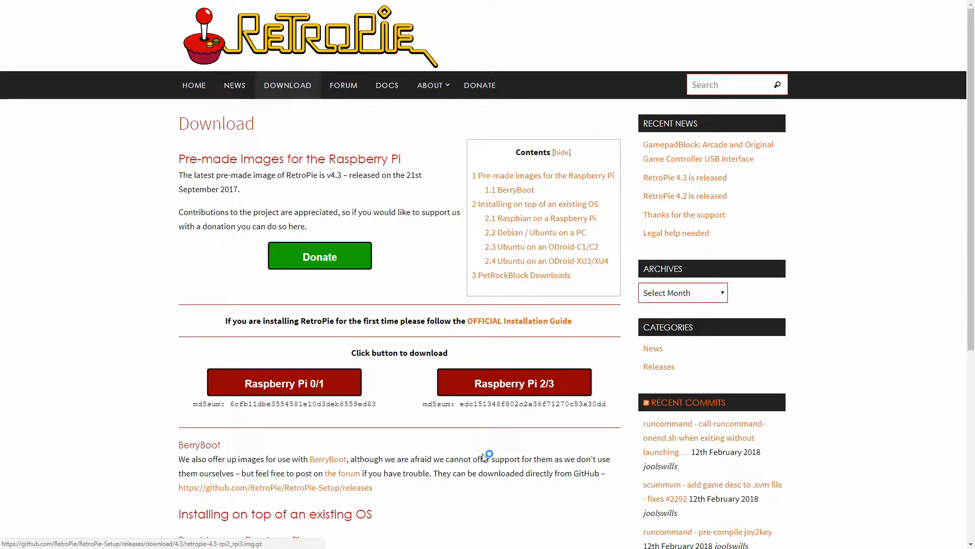
click(514, 382)
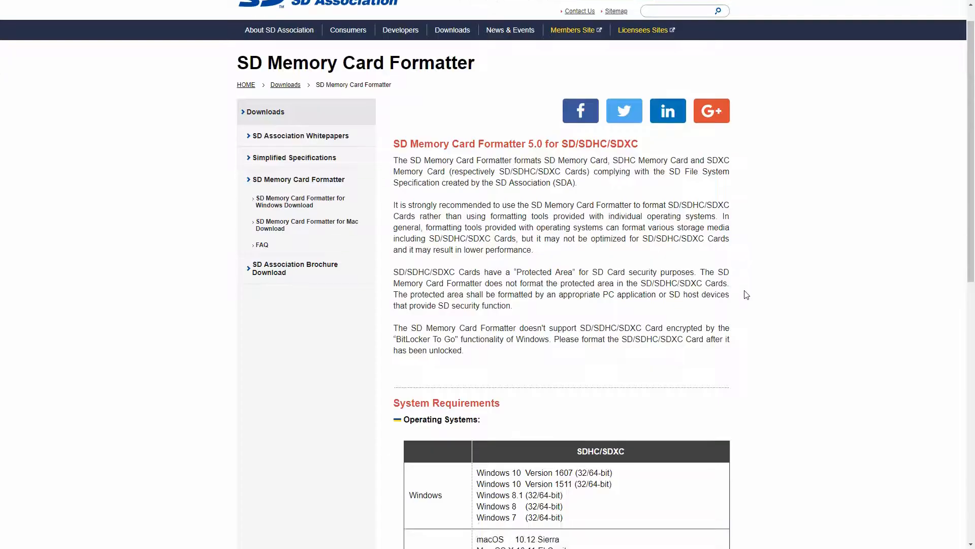
scroll(down, 3)
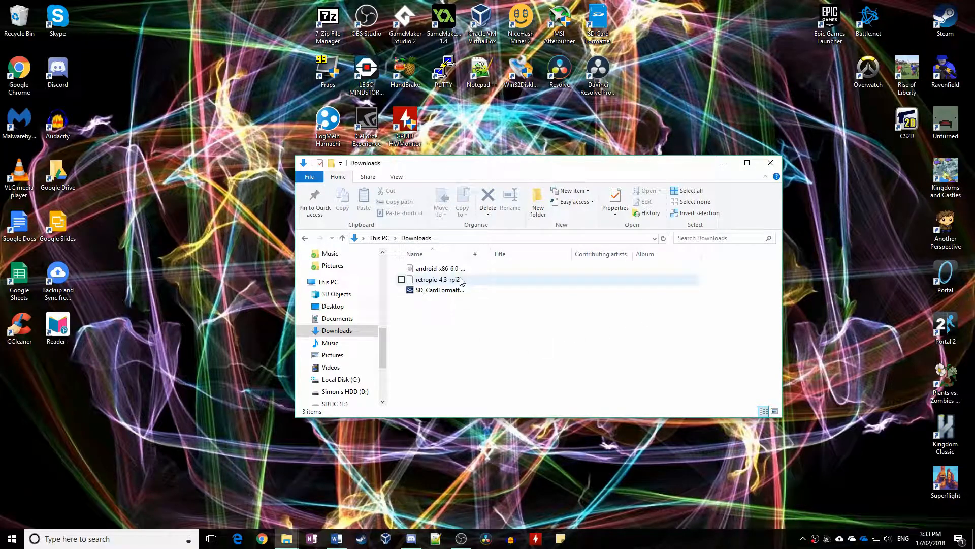
Open the retropie .img.gz archive in Downloads, checking its context menu first
right_click(439, 279)
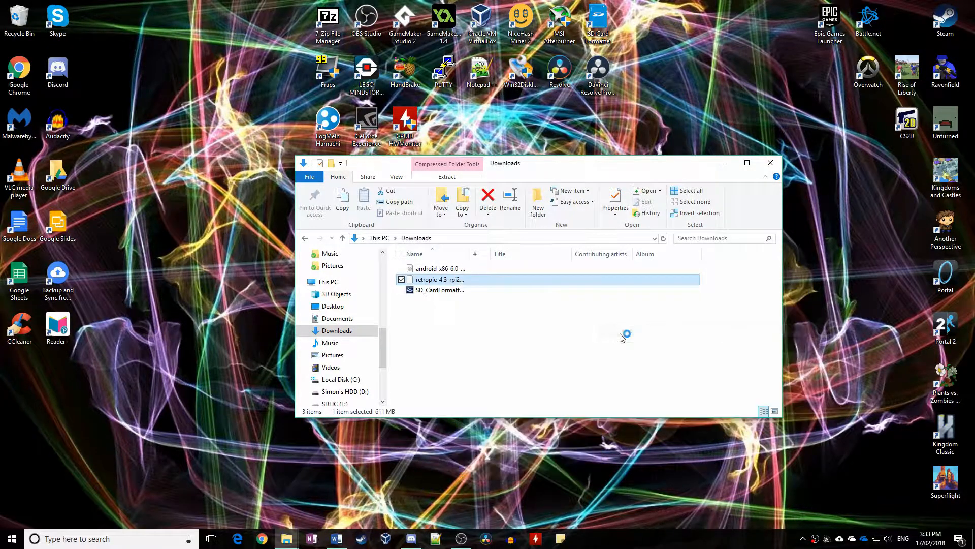
double_click(440, 279)
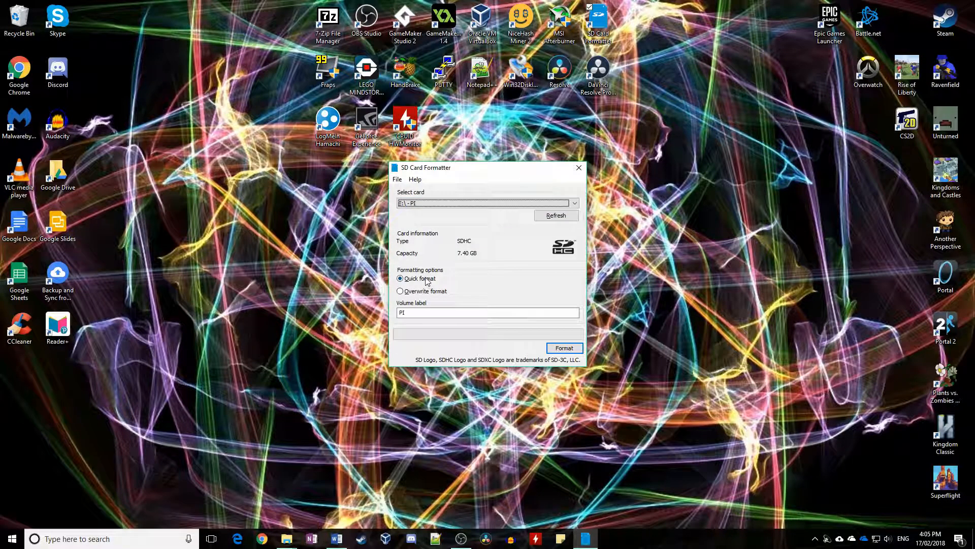
Select Quick format for the E:\ PI card
click(563, 348)
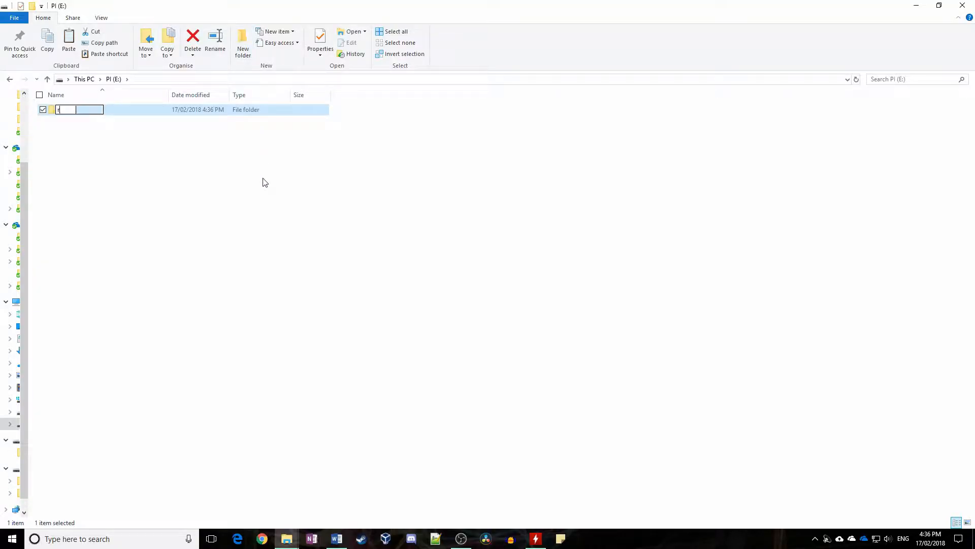
Name the new folder on PI (E:) 'retropie'
text(retropie)
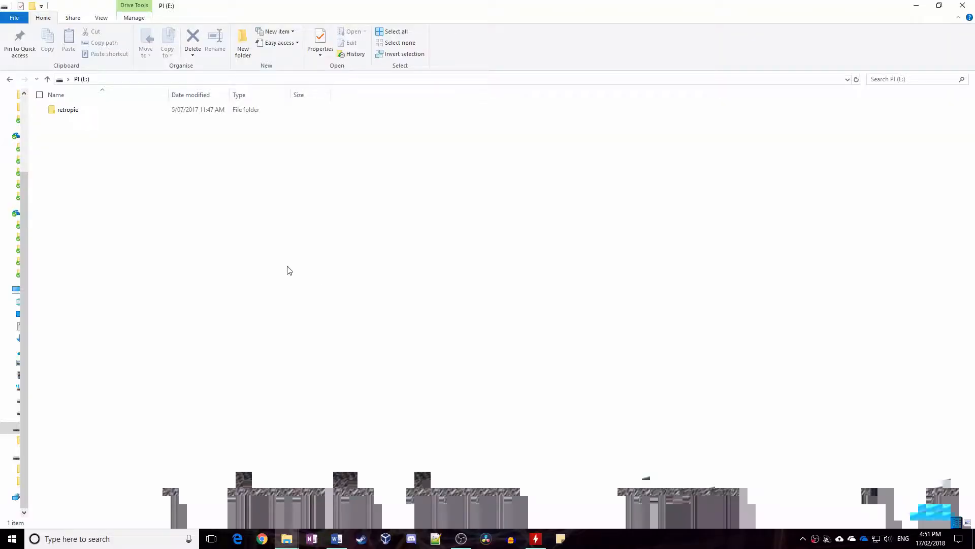
Navigate from retropie into roms and then into the snes folder
double_click(68, 110)
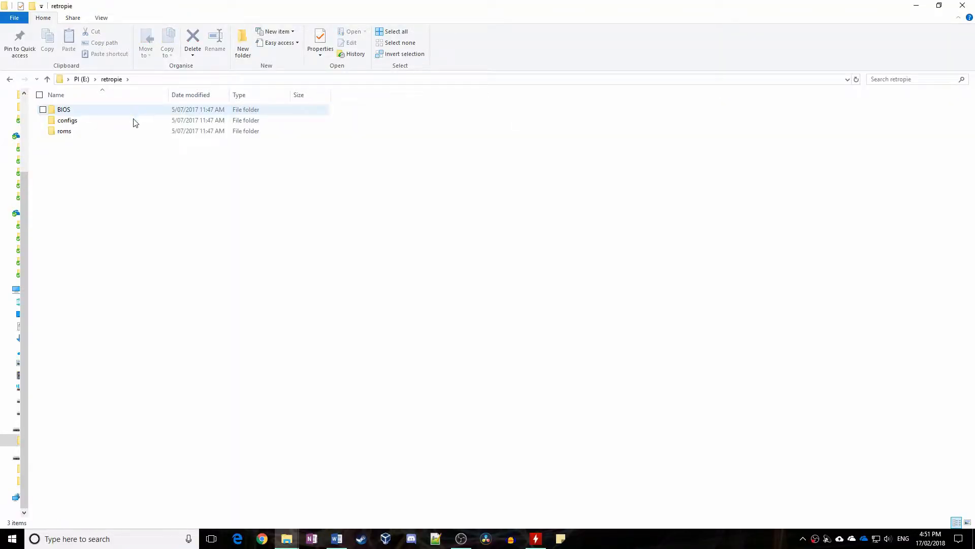
double_click(64, 130)
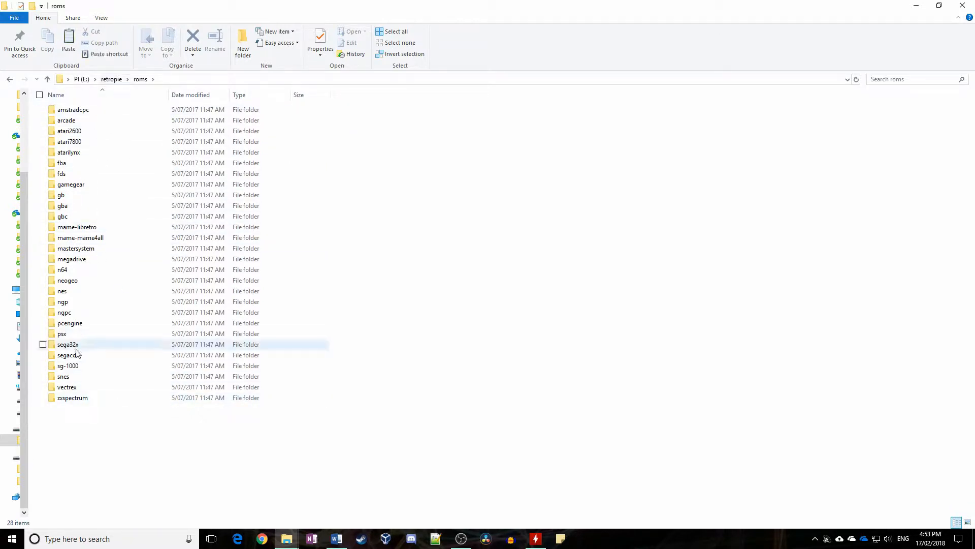
double_click(63, 376)
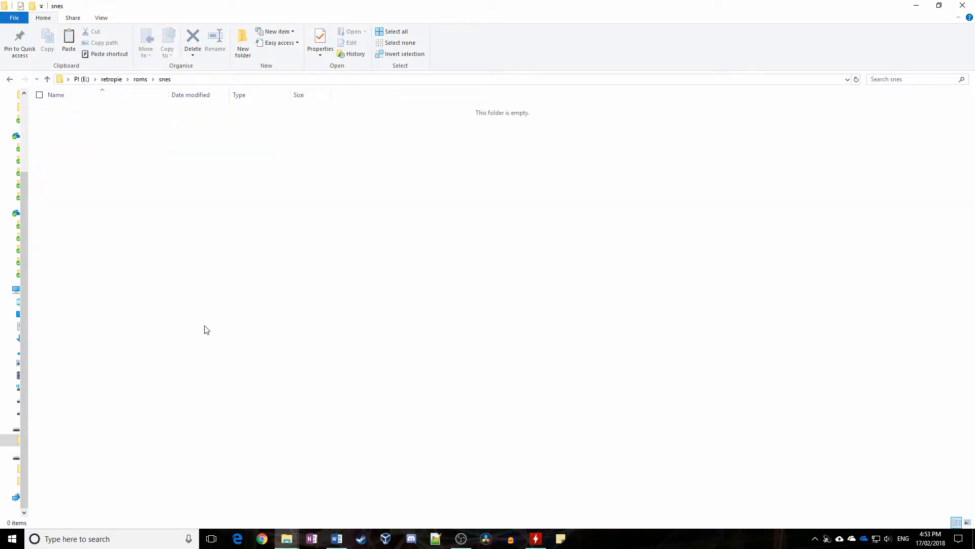